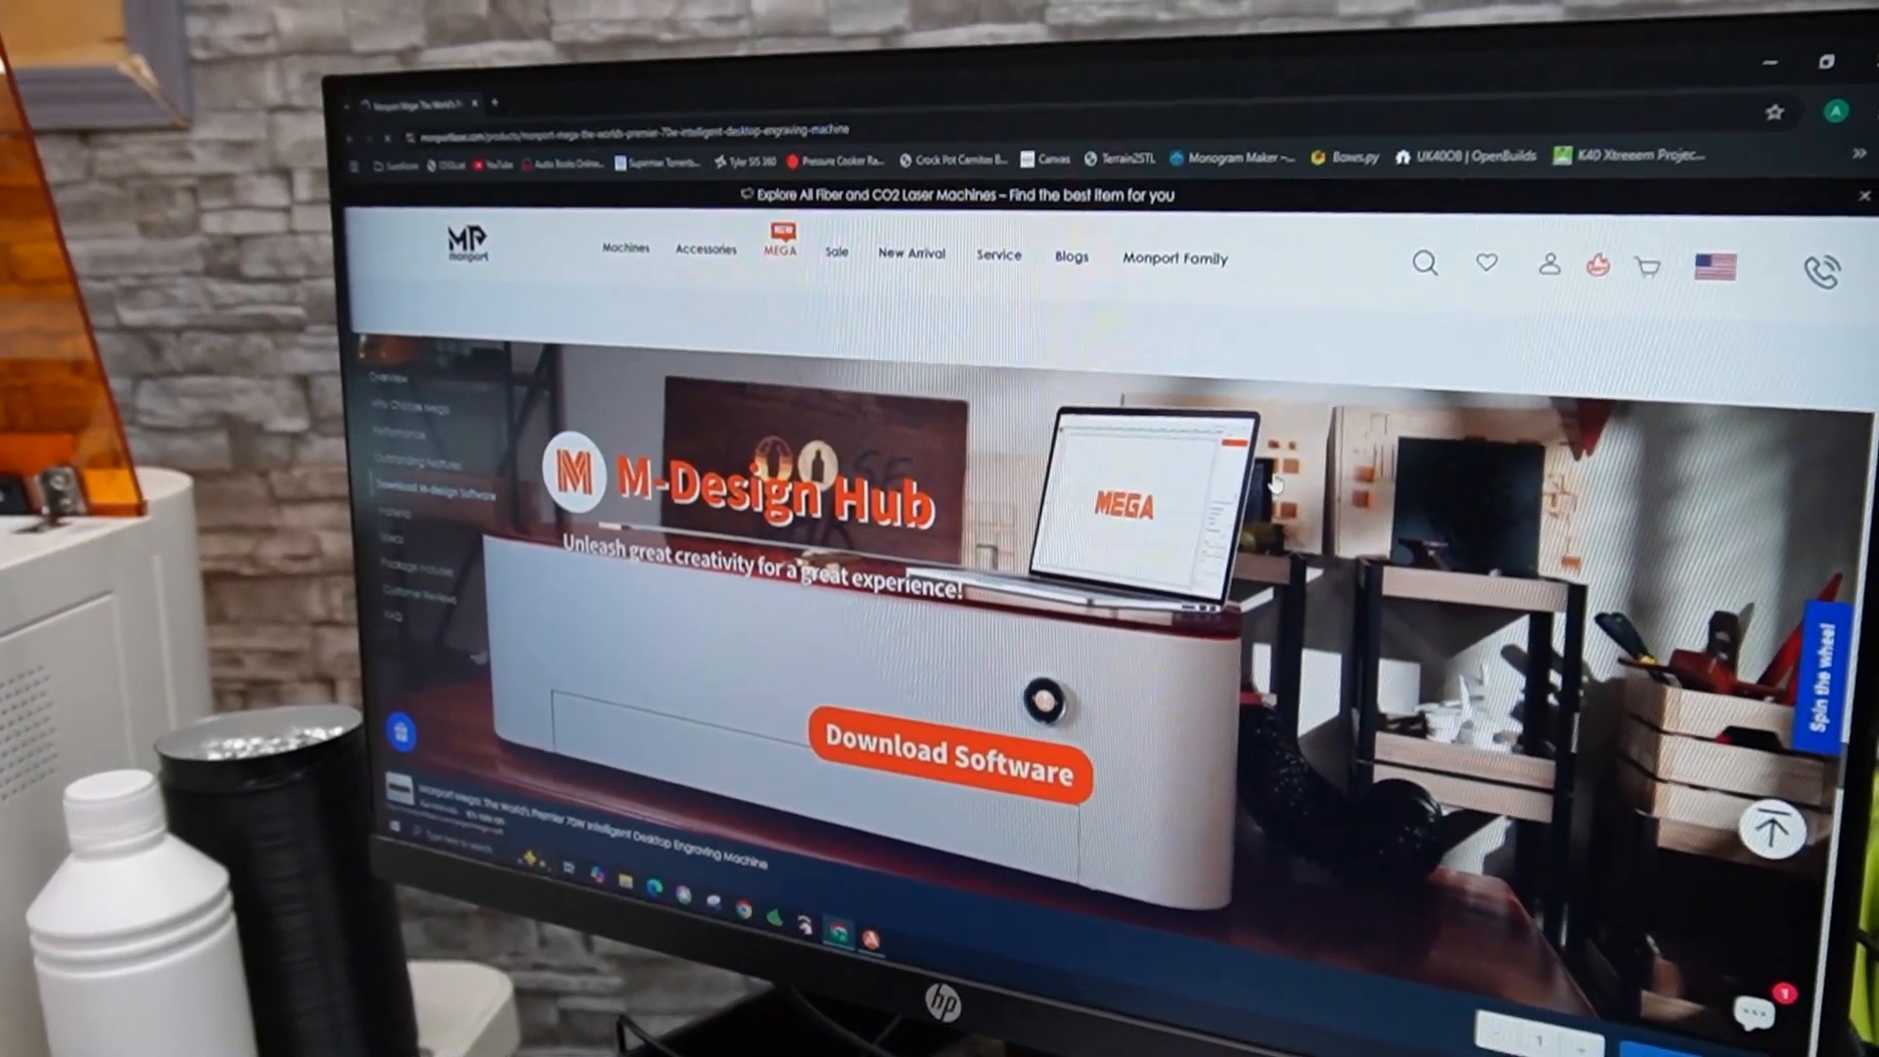
# Go to the M-Design Hub software page from the MEGA product page's Download Software link
pyautogui.click(943, 755)
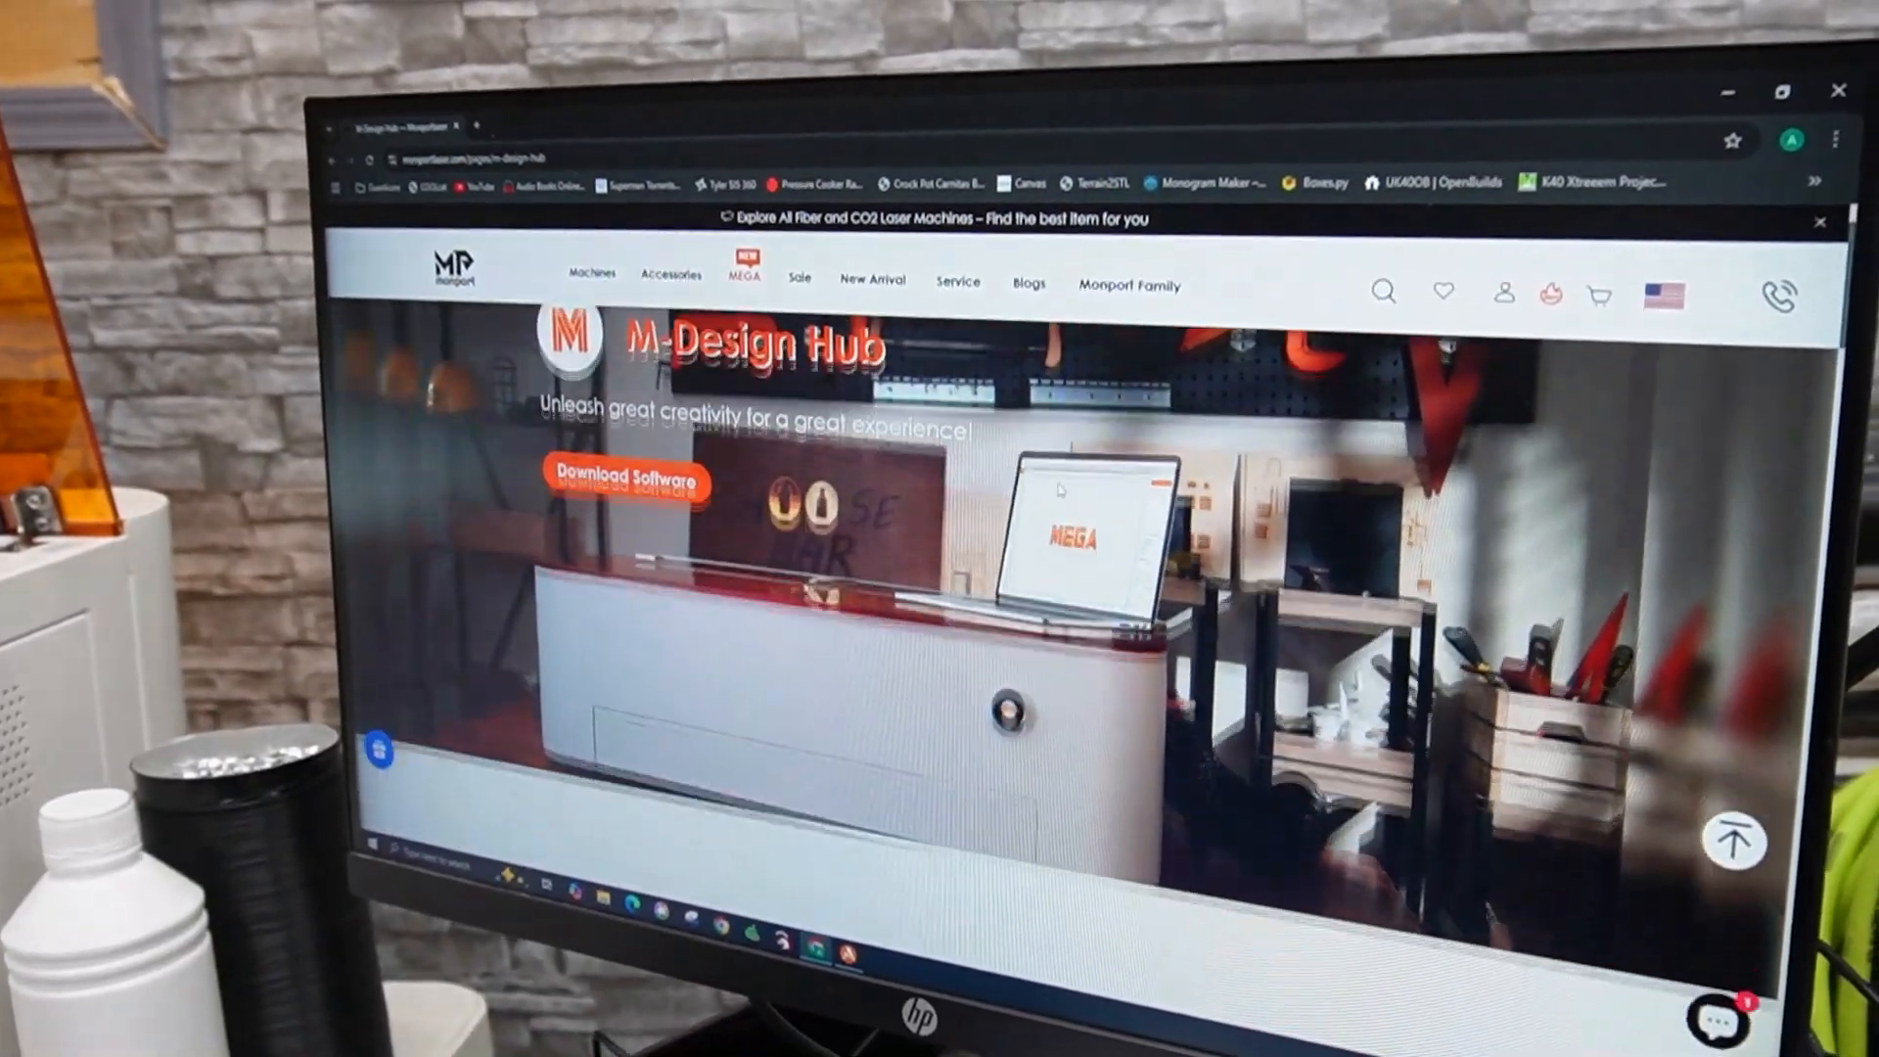
pyautogui.scroll(-3)
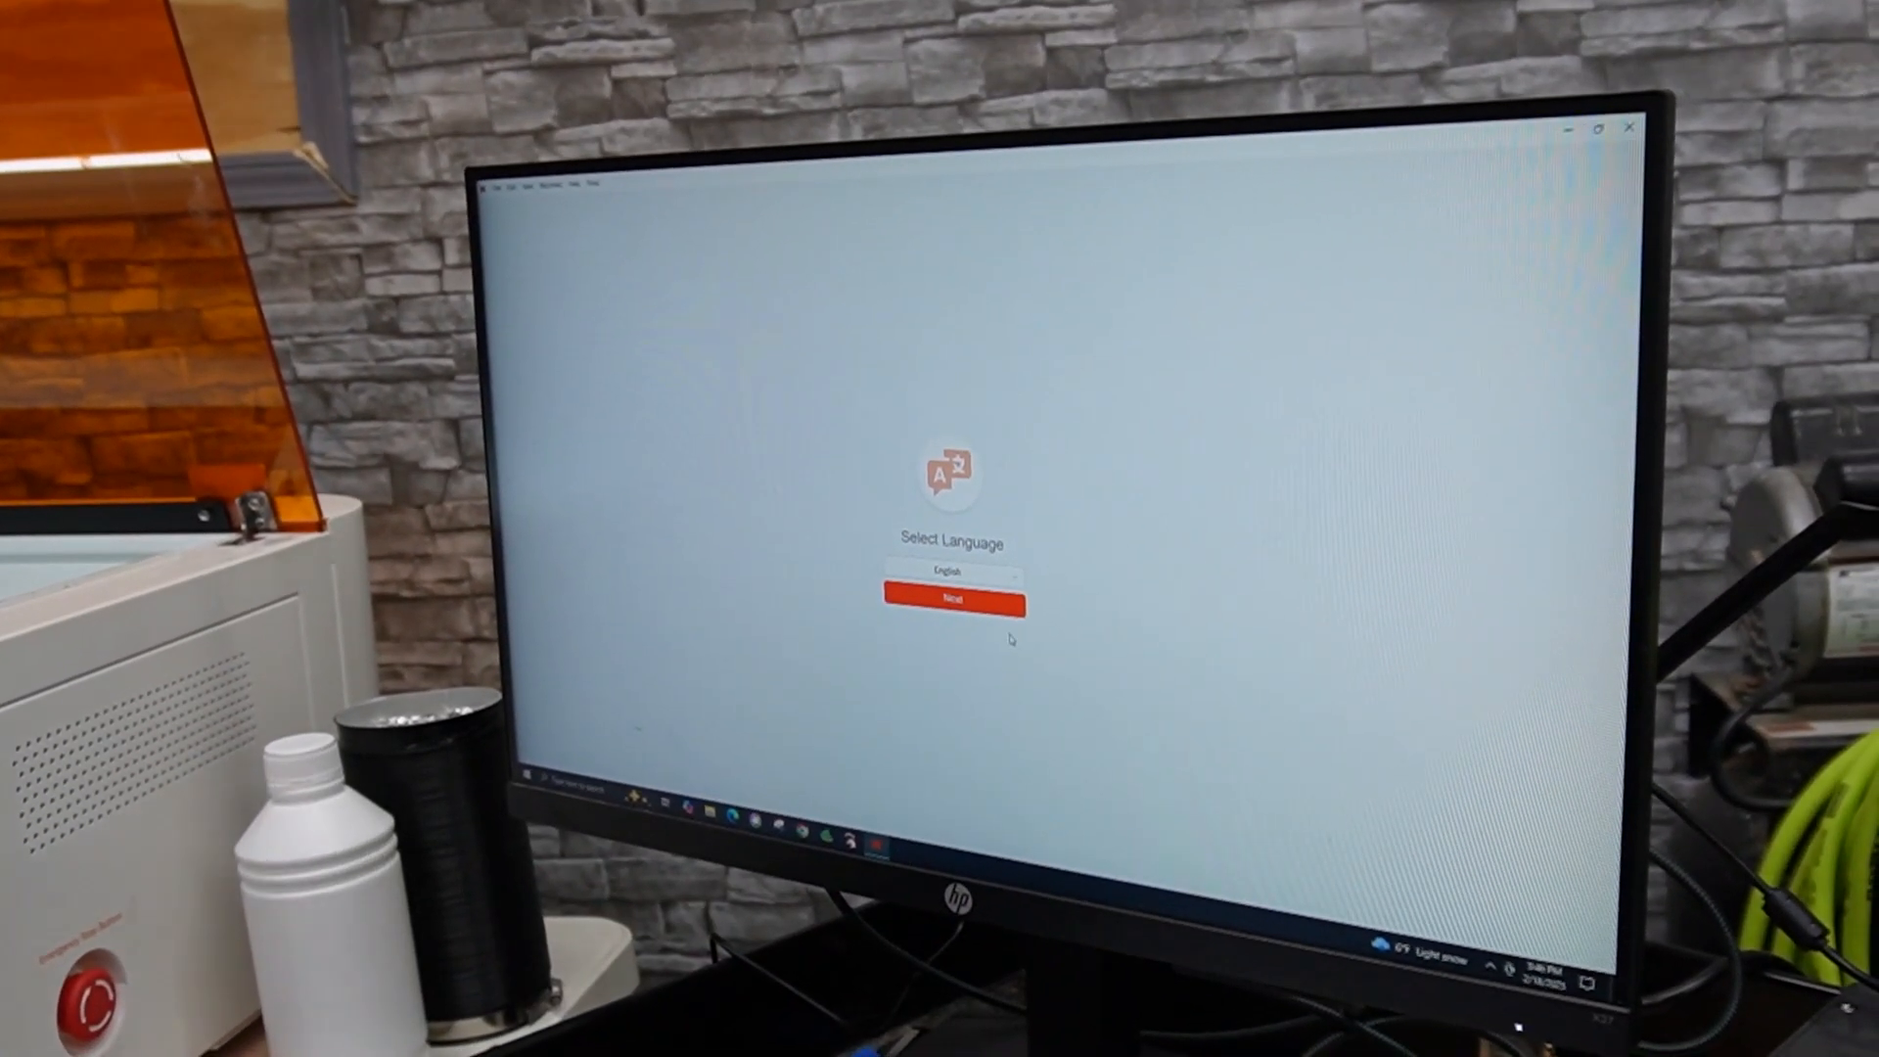
# Choose English as the interface language, MEGA as the machine type, and USB as the connection
pyautogui.click(952, 571)
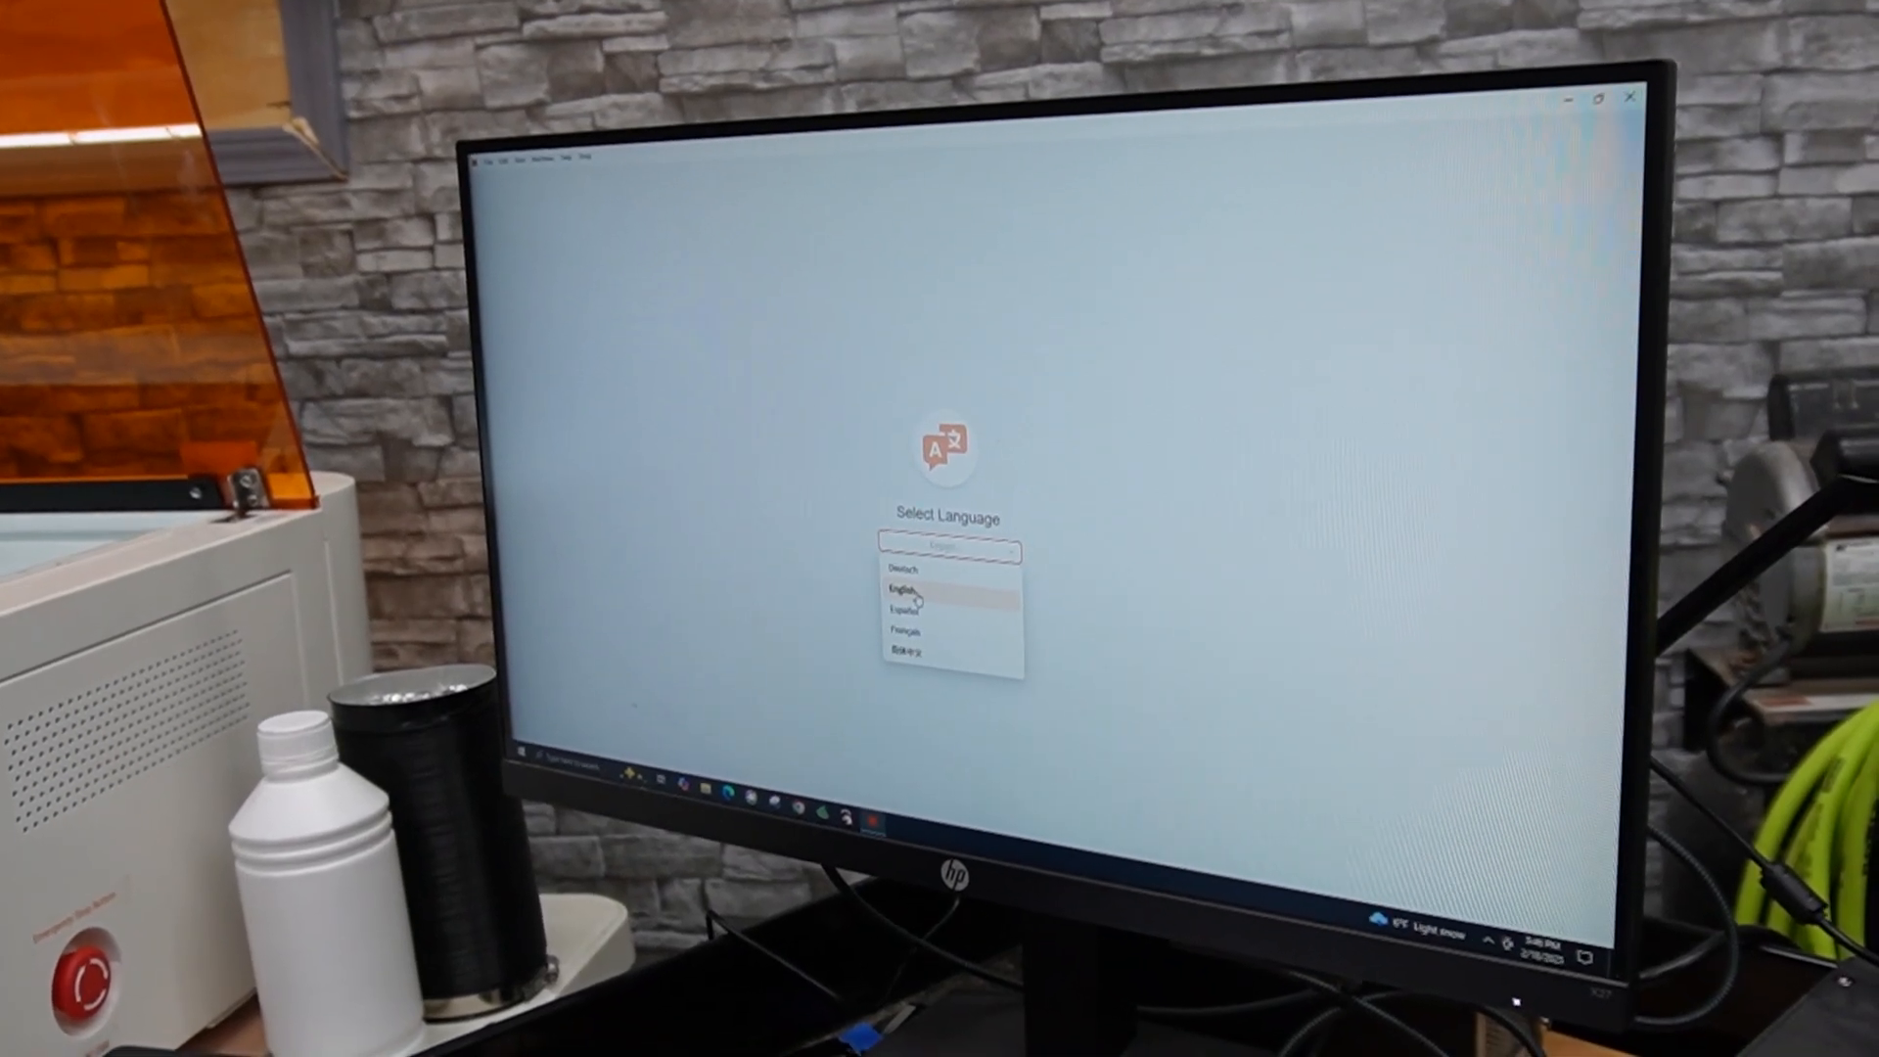
pyautogui.click(910, 591)
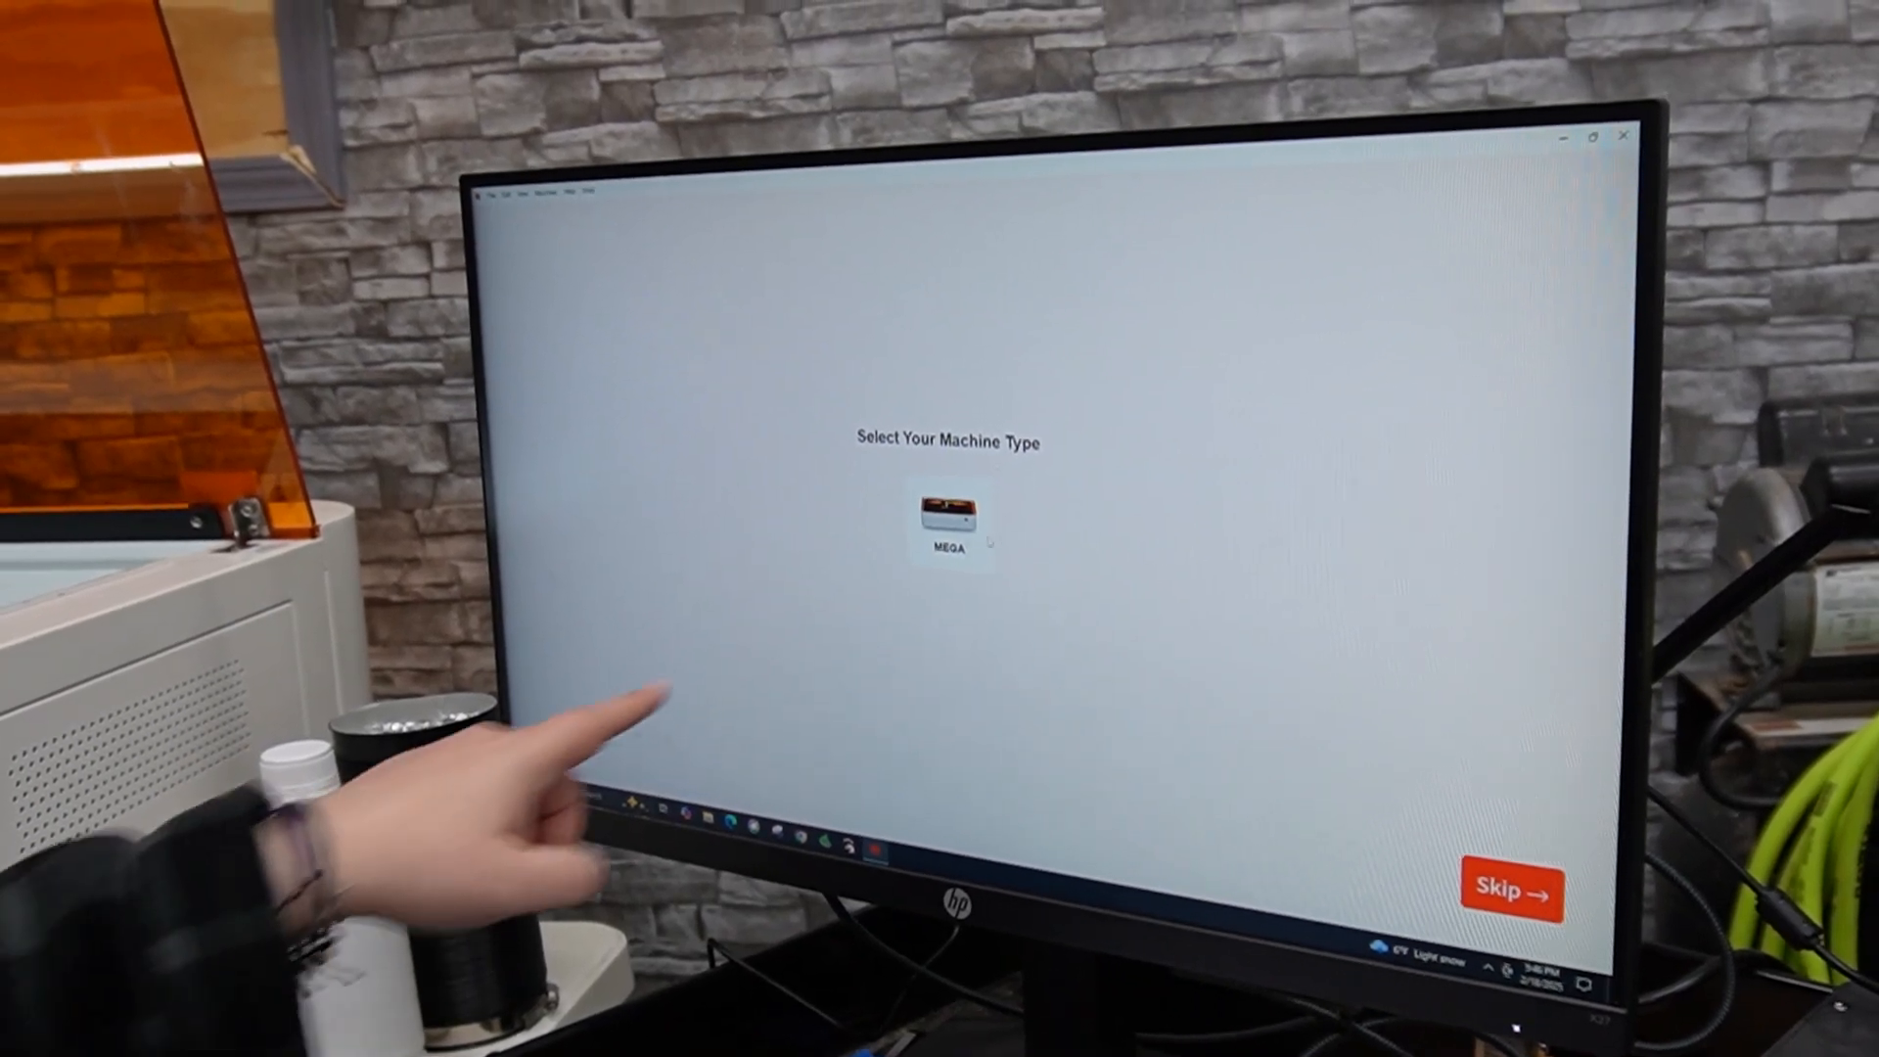
pyautogui.click(945, 515)
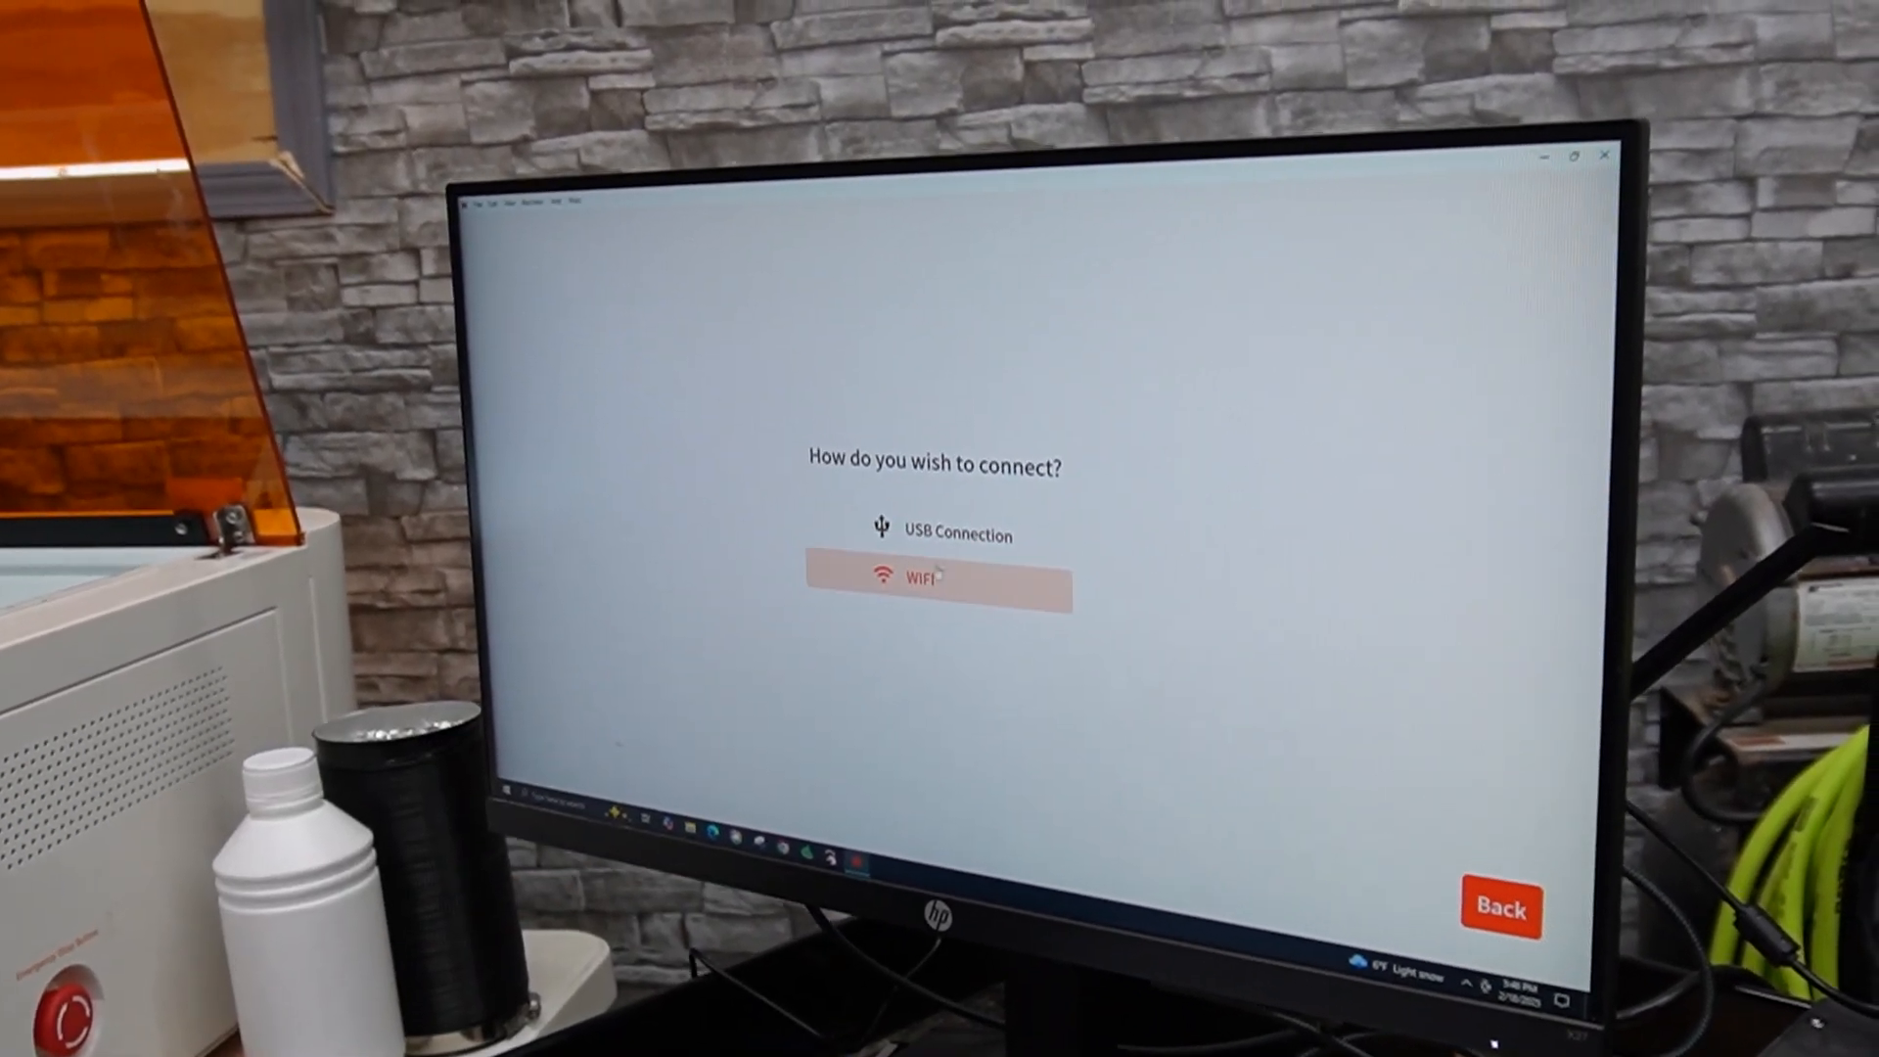
pyautogui.click(951, 576)
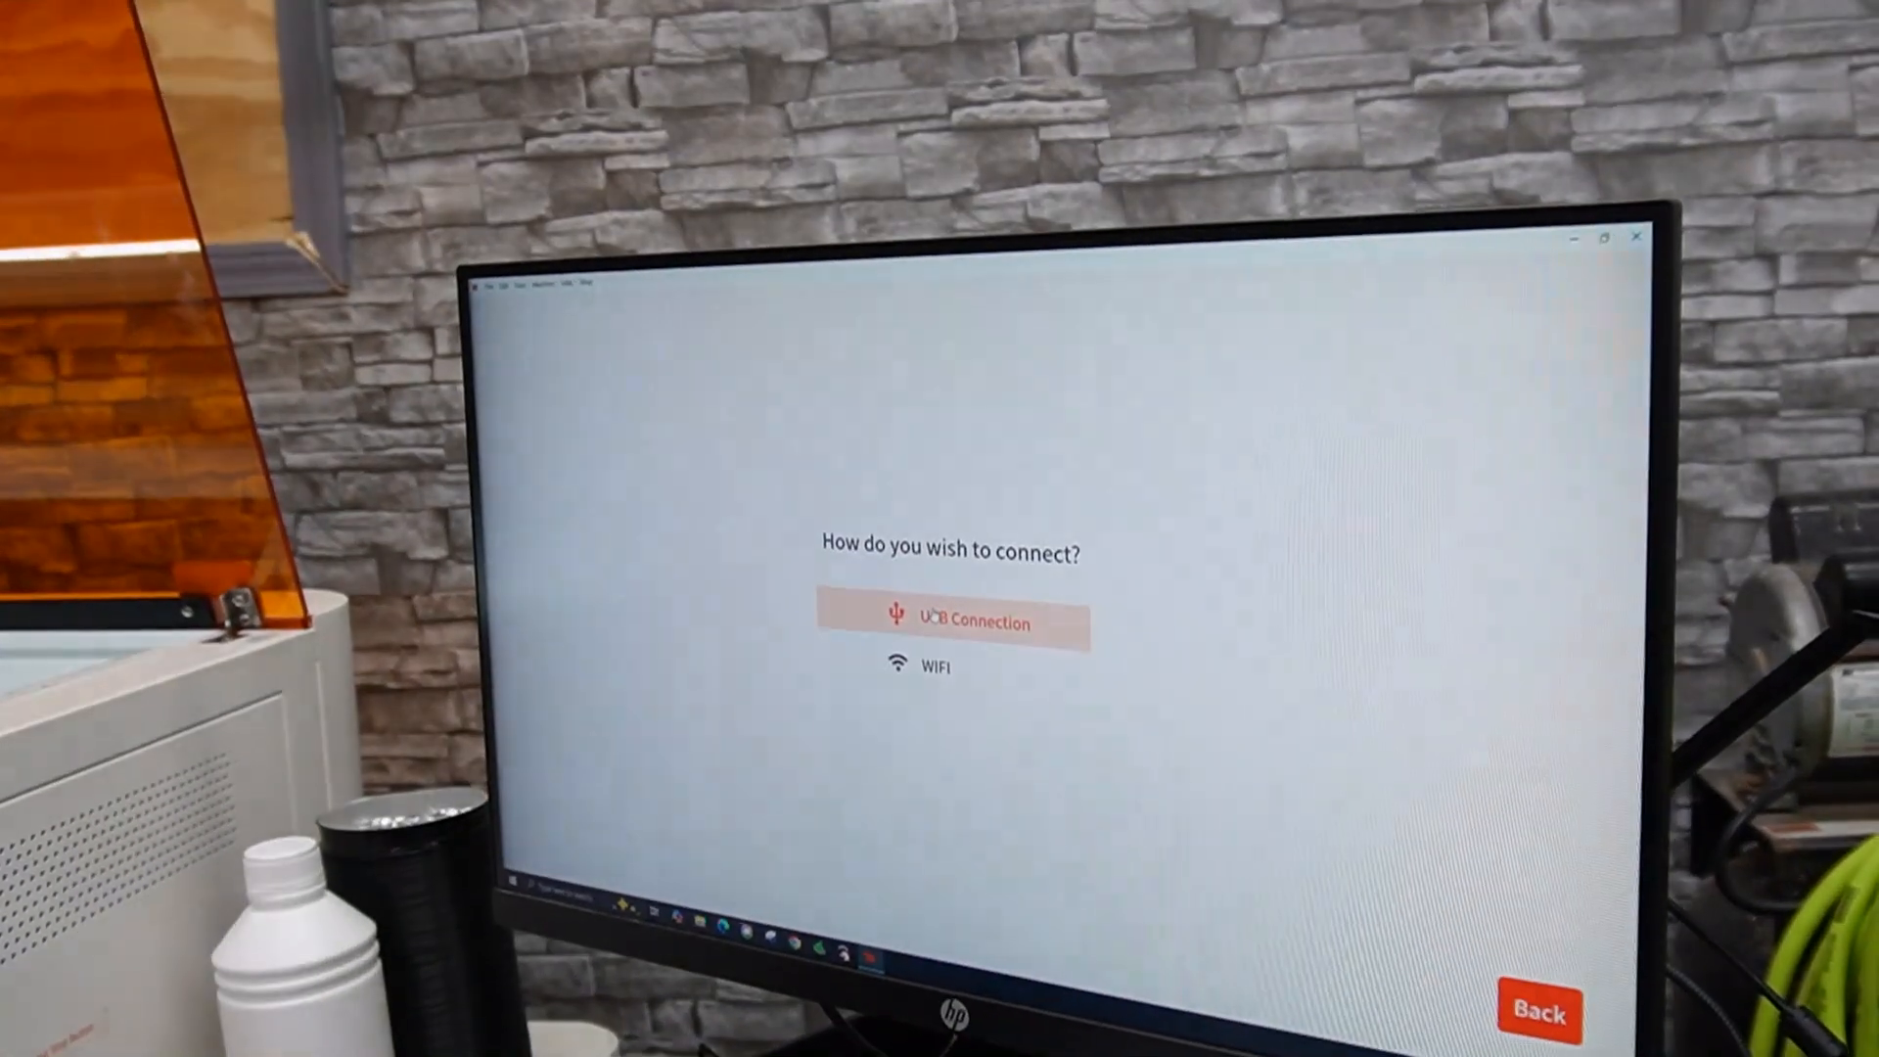
pyautogui.click(959, 622)
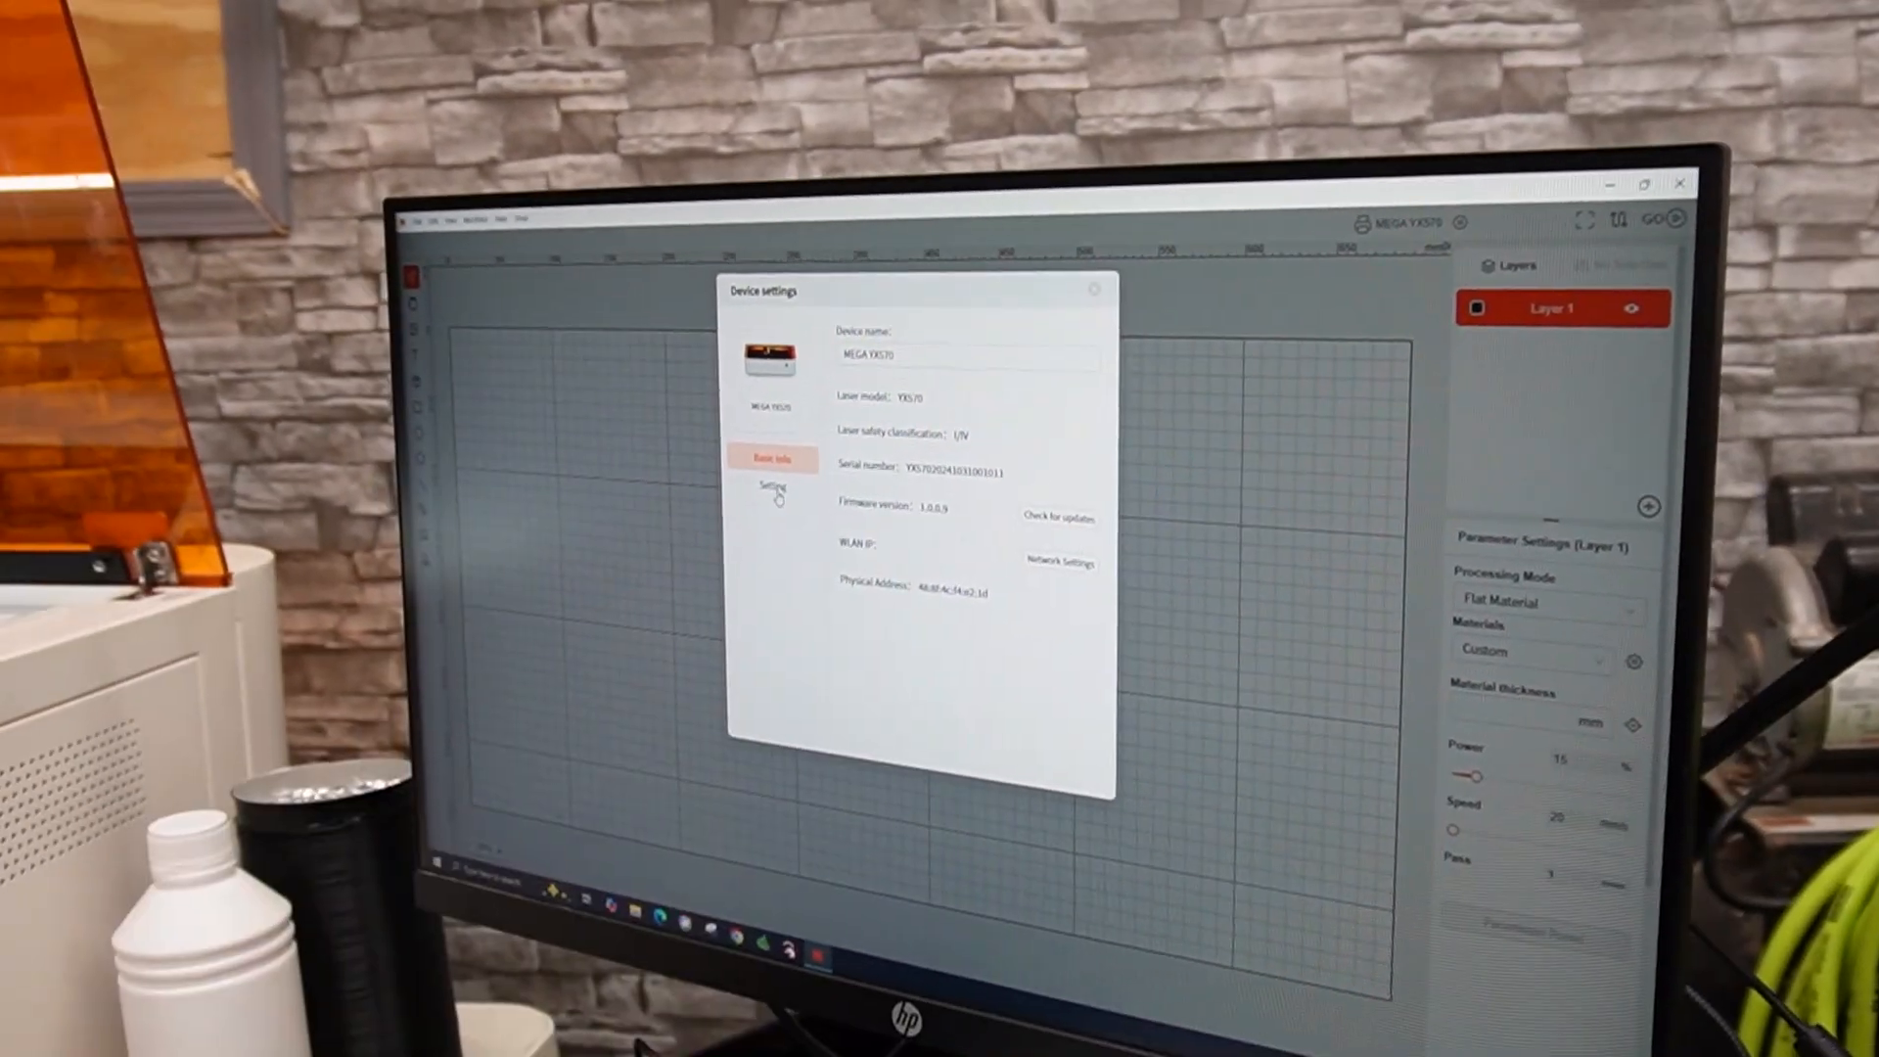
# Show the Setting tab of Device settings with detection, buzzer and exhaust options
pyautogui.click(773, 486)
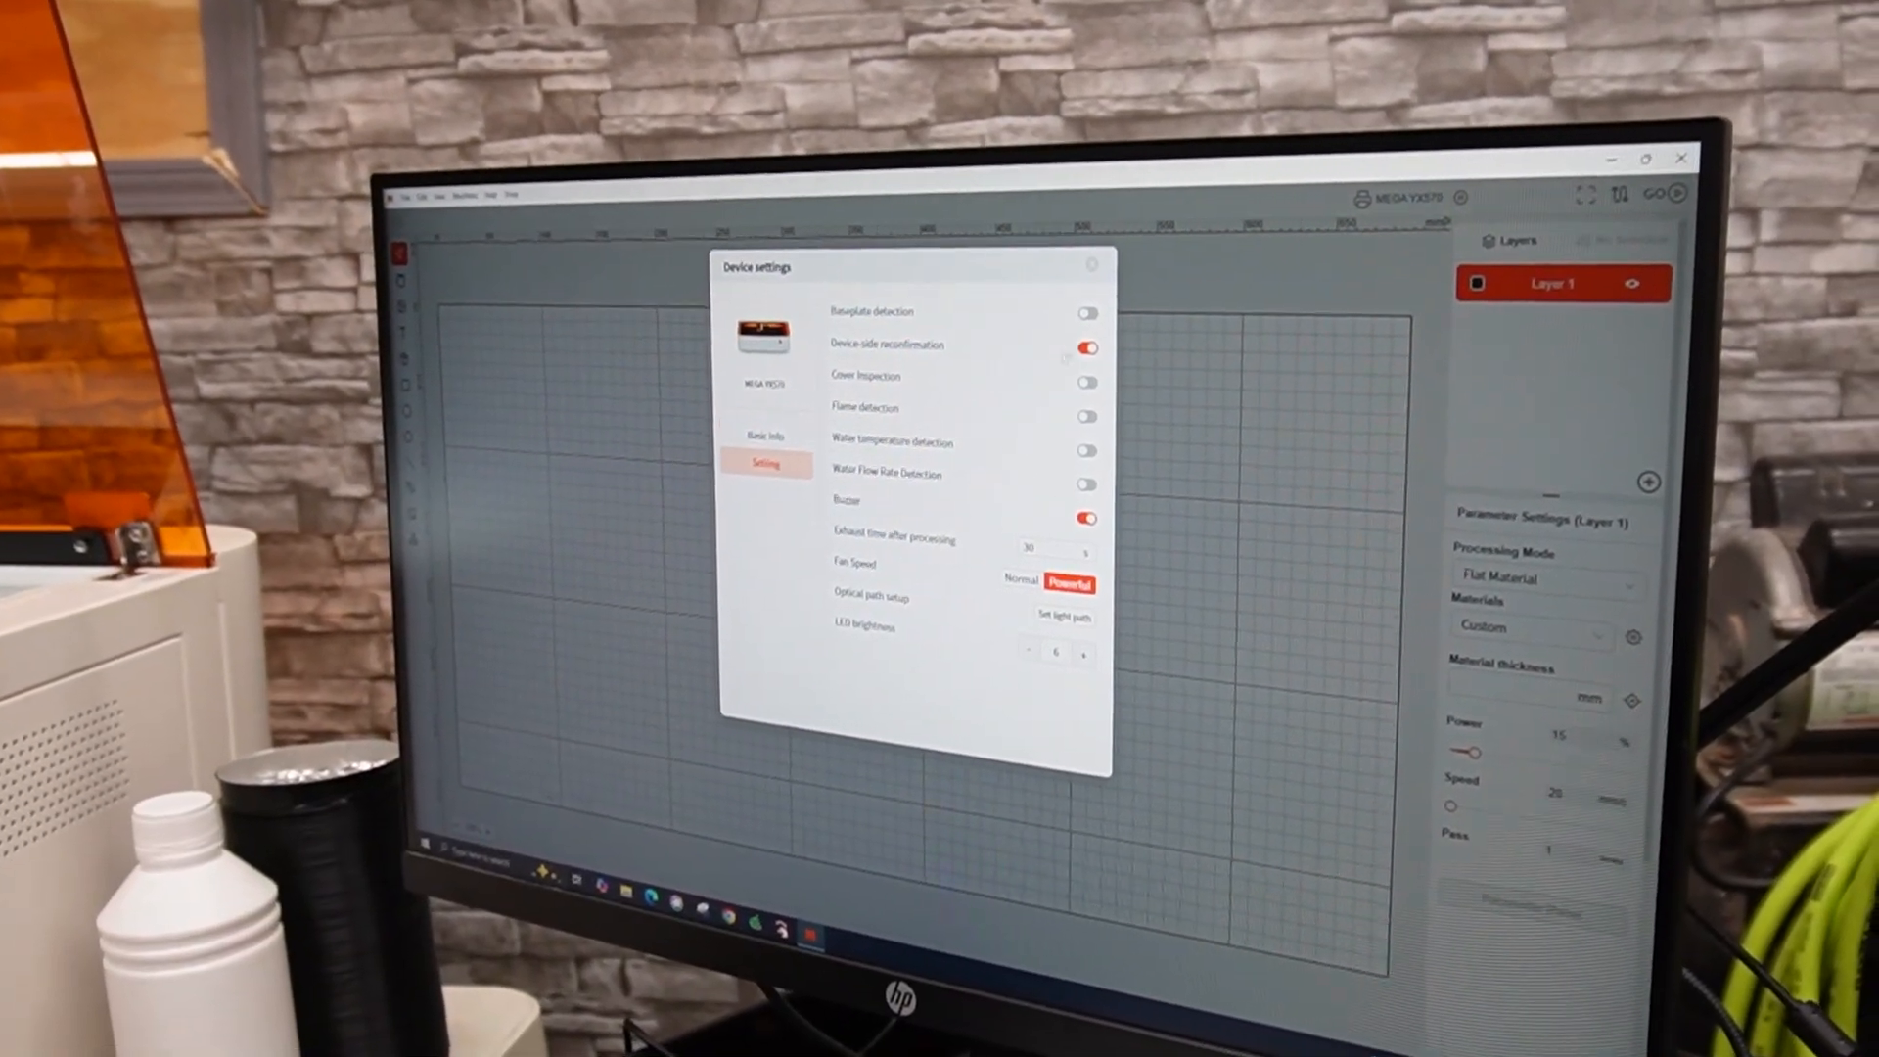